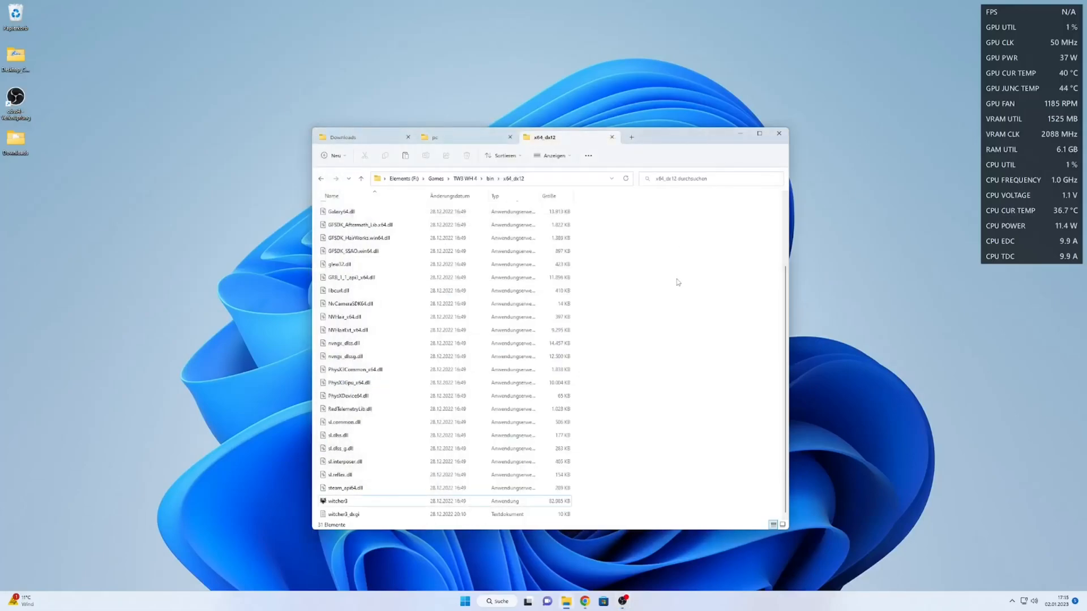
pyautogui.moveTo(671, 293)
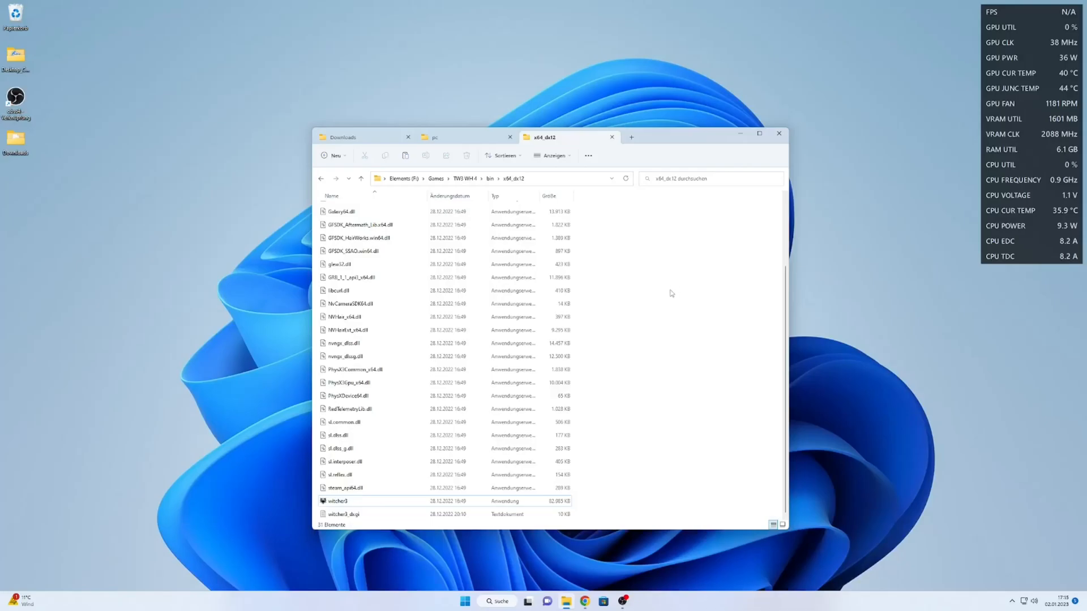
pyautogui.moveTo(667, 316)
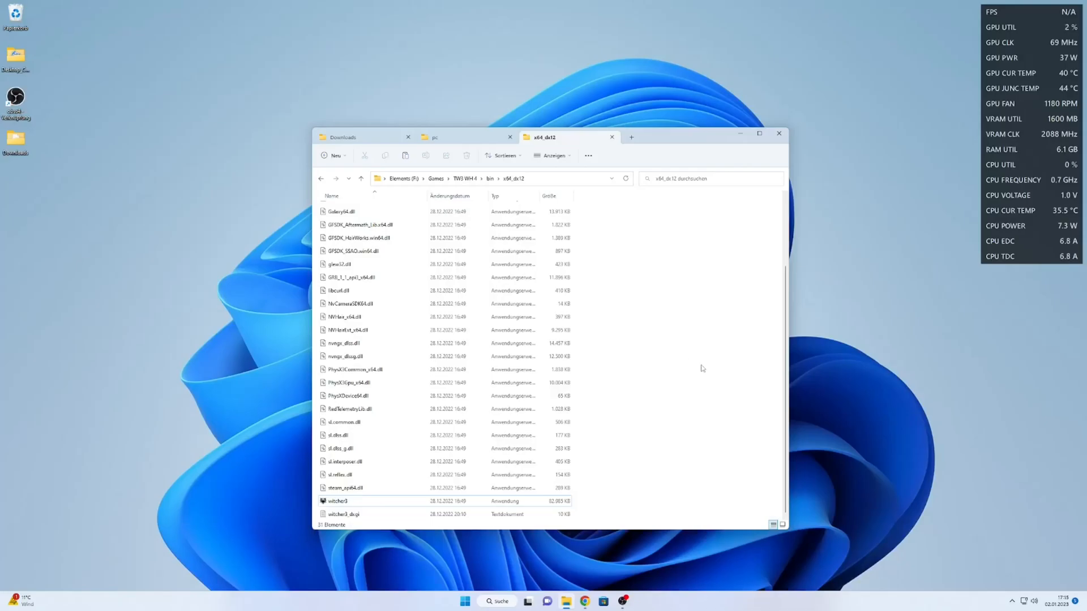
pyautogui.moveTo(655, 326)
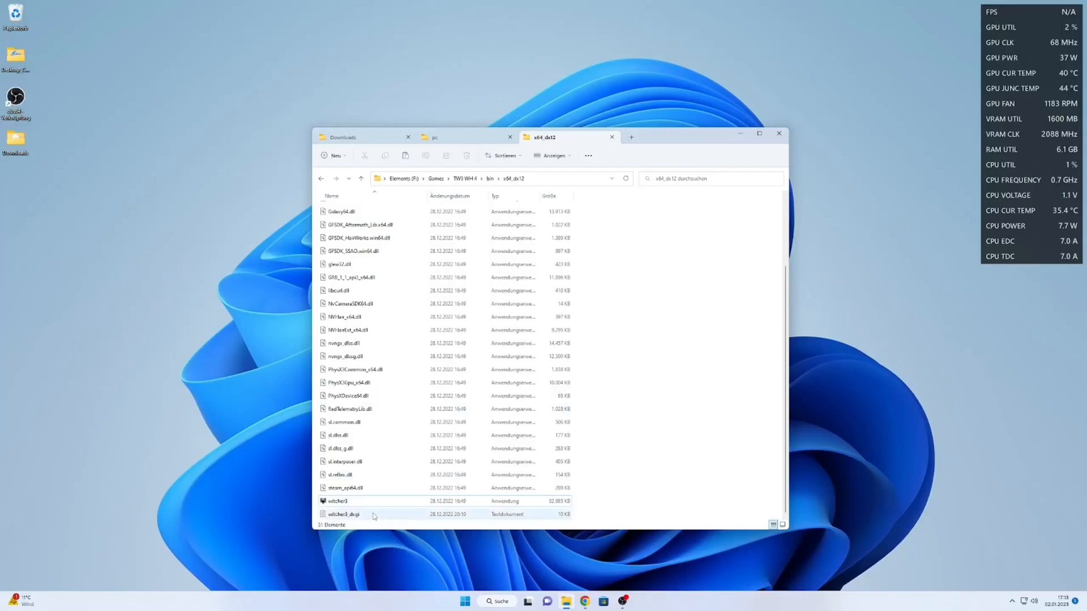
# Launch witcher3 from the x64_dx12 folder.
pyautogui.click(340, 501)
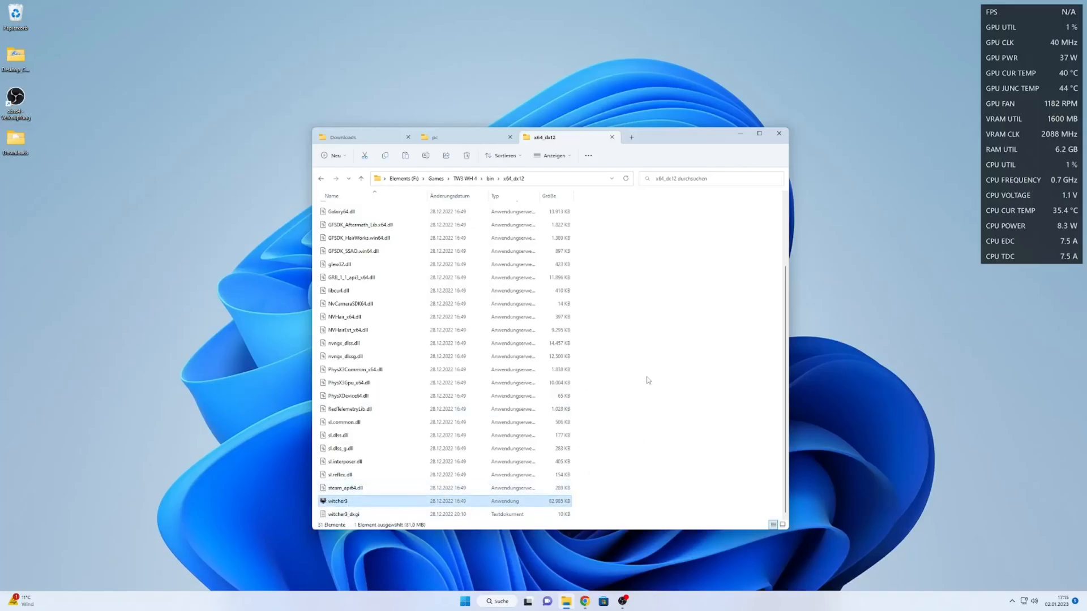
pyautogui.doubleClick(339, 500)
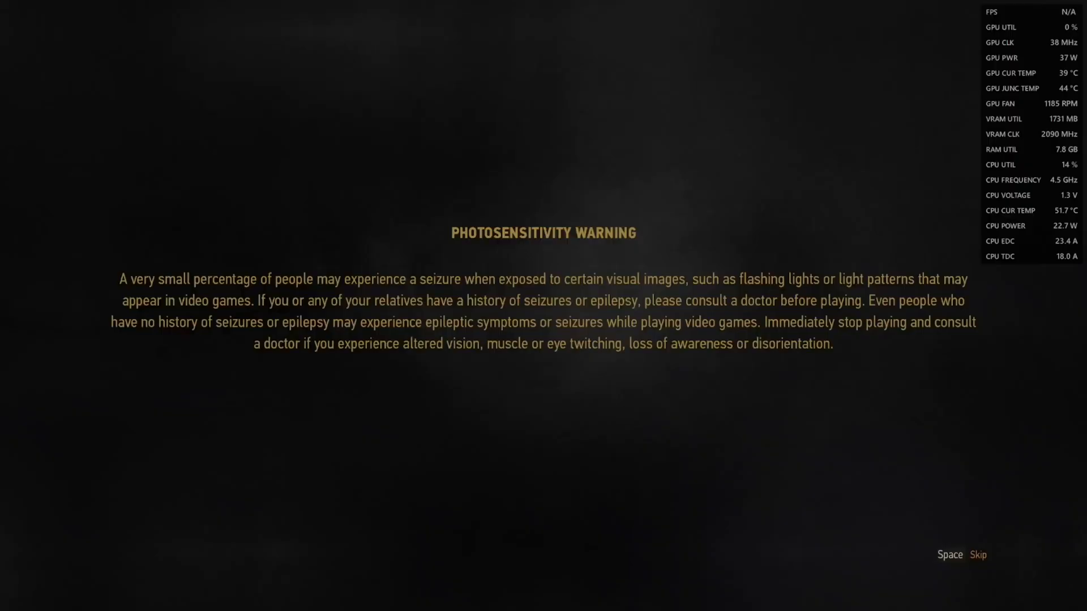
# Skip the photosensitivity warning and continue the most recent save.
pyautogui.press('space')
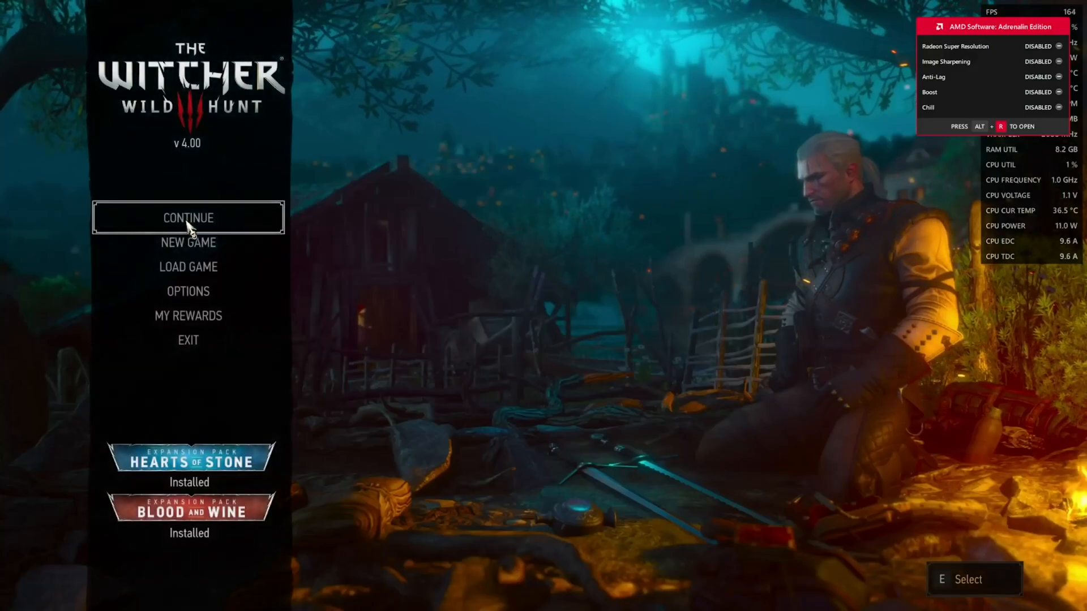
pyautogui.click(187, 267)
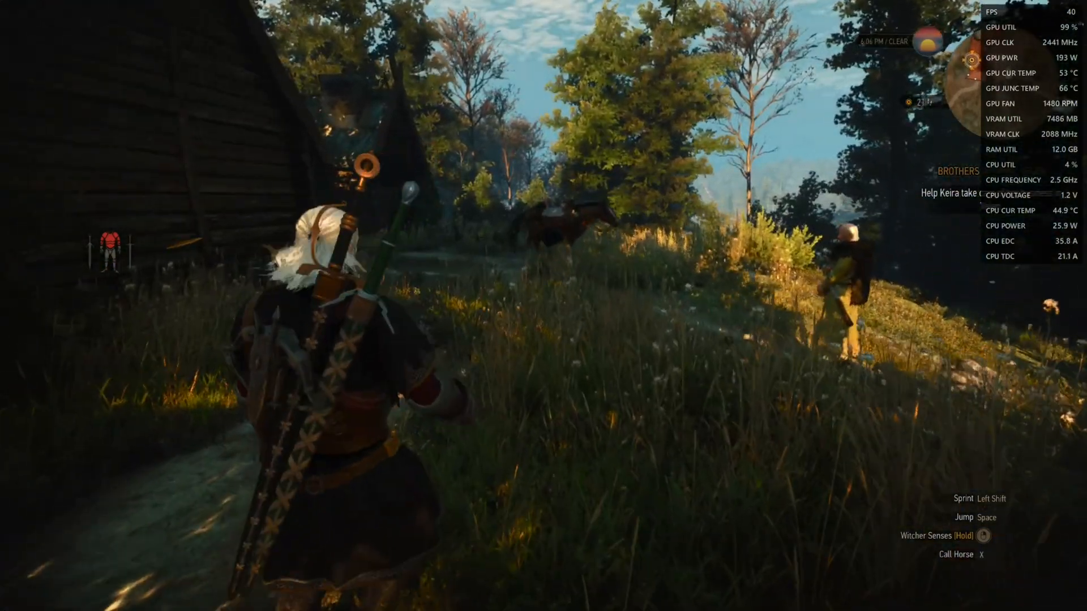
# Pause the game and enable Radeon Anti-Lag in Adrenalin's Witcher 3 profile.
pyautogui.press('Escape')
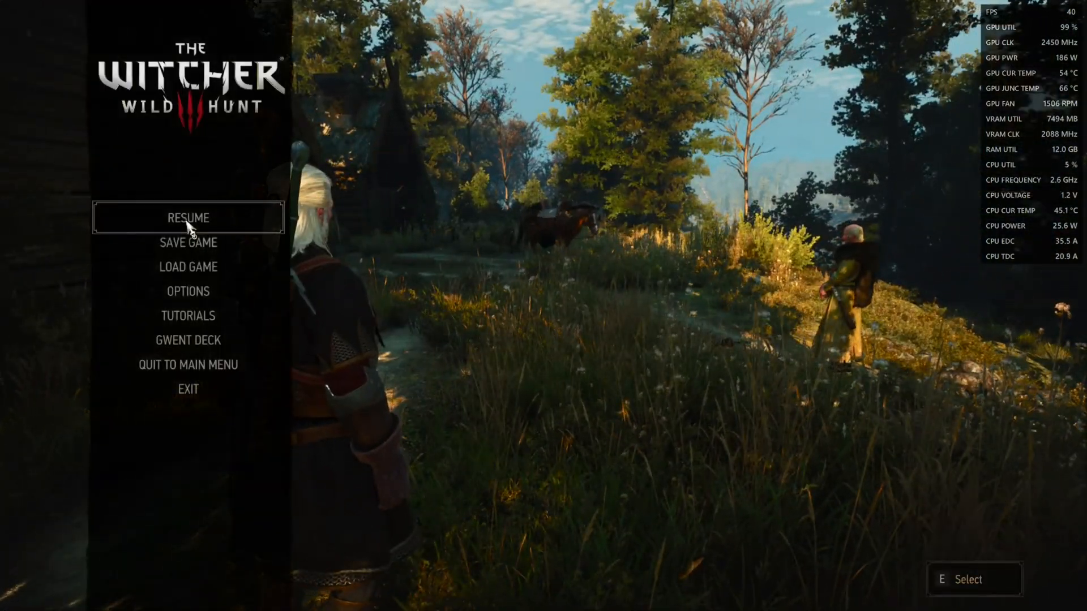
pyautogui.press('alt+r')
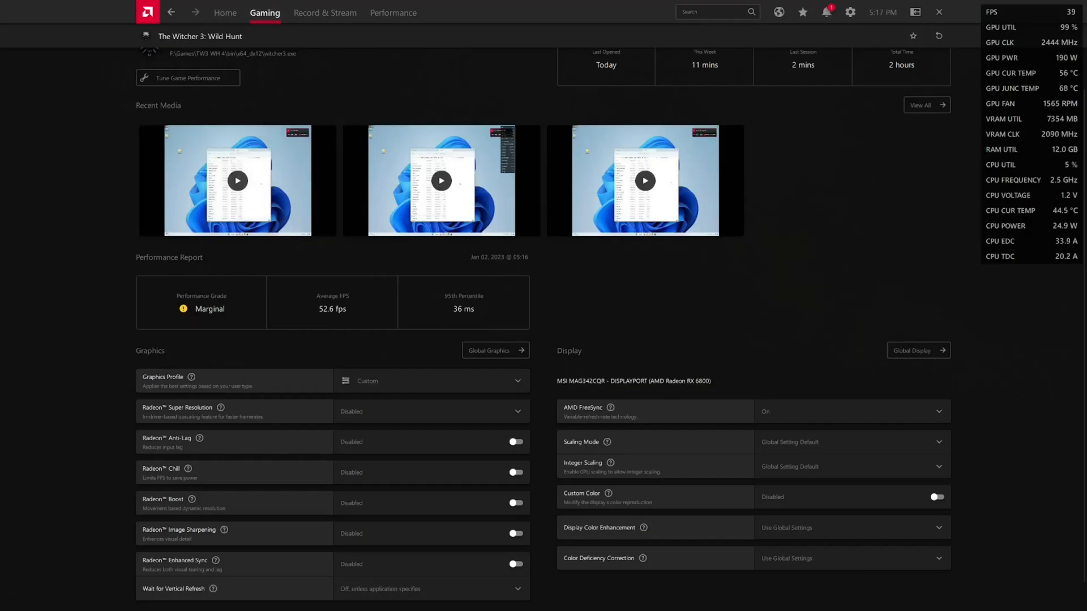
pyautogui.click(515, 442)
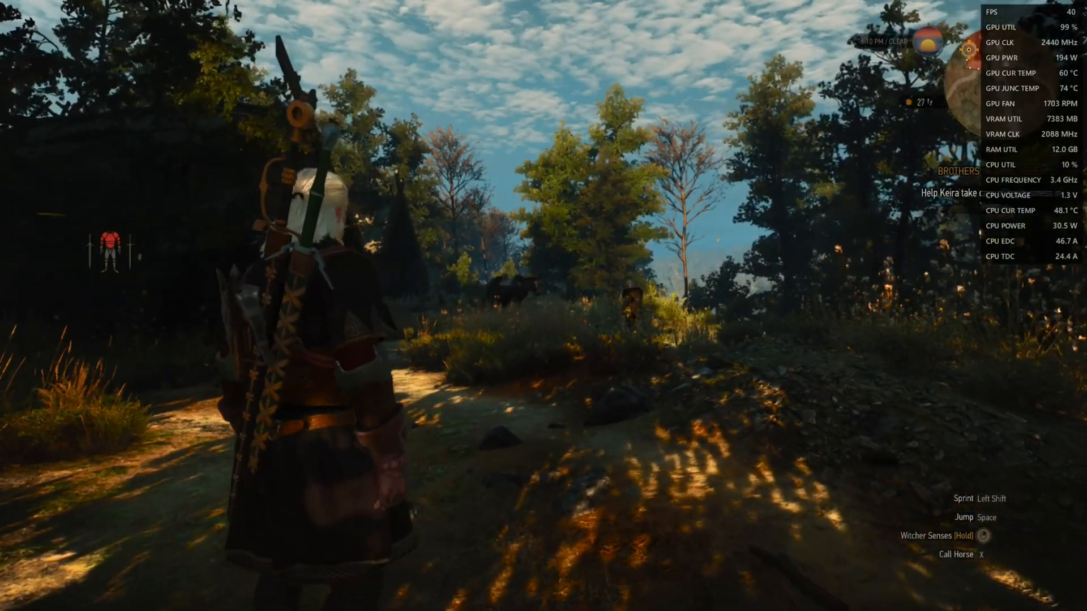
pyautogui.press('Escape')
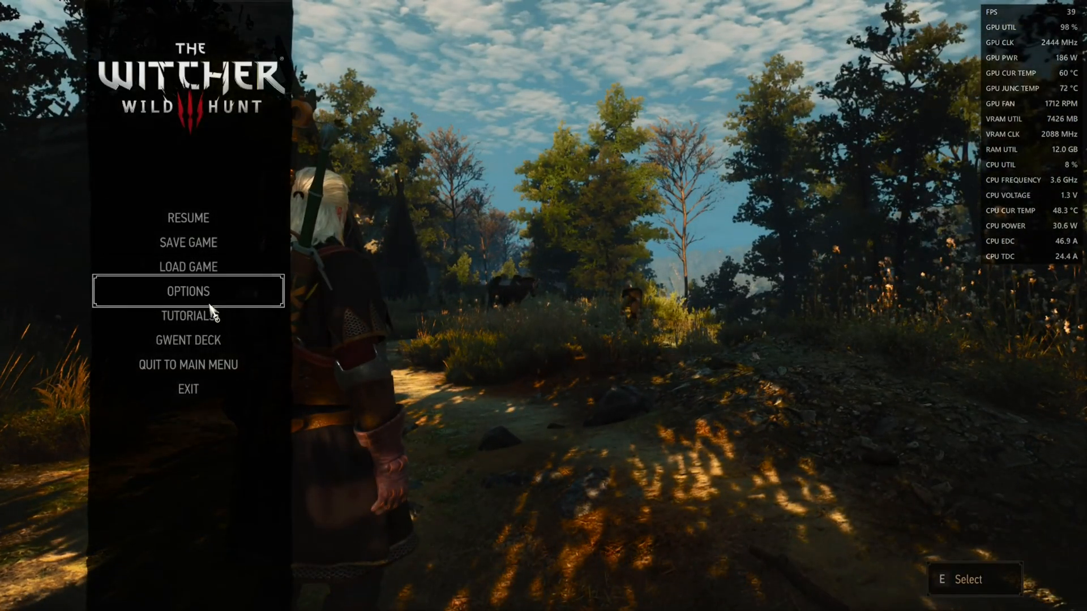
pyautogui.click(188, 290)
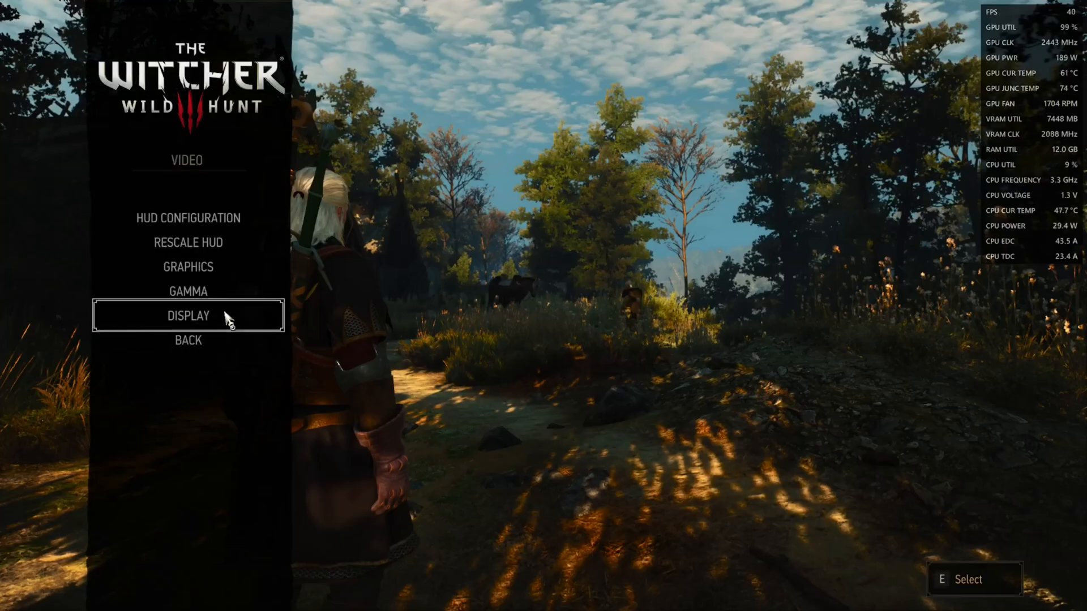
pyautogui.click(187, 315)
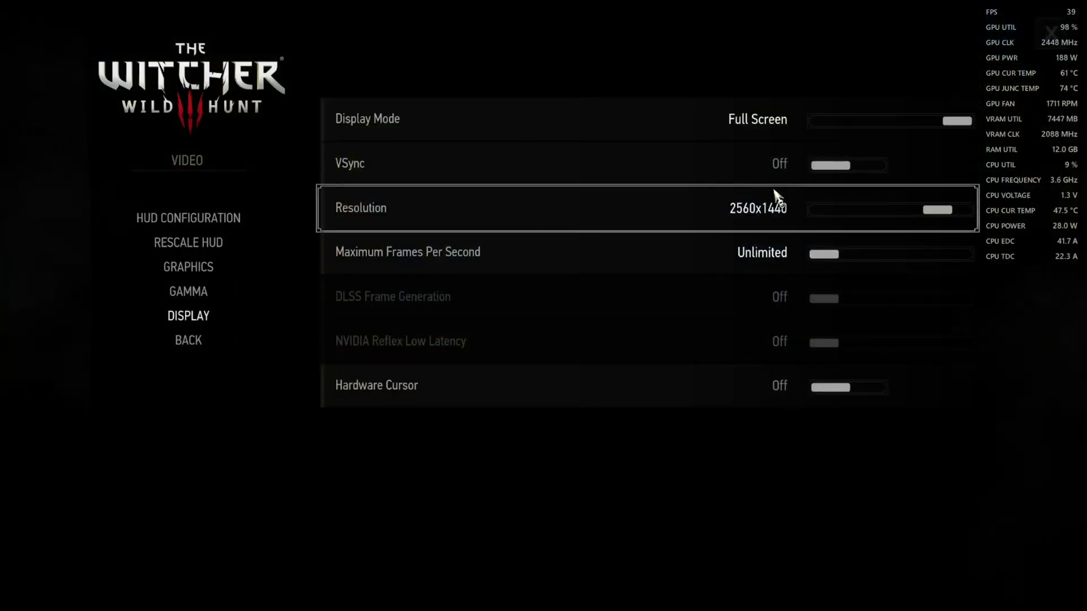
pyautogui.click(188, 267)
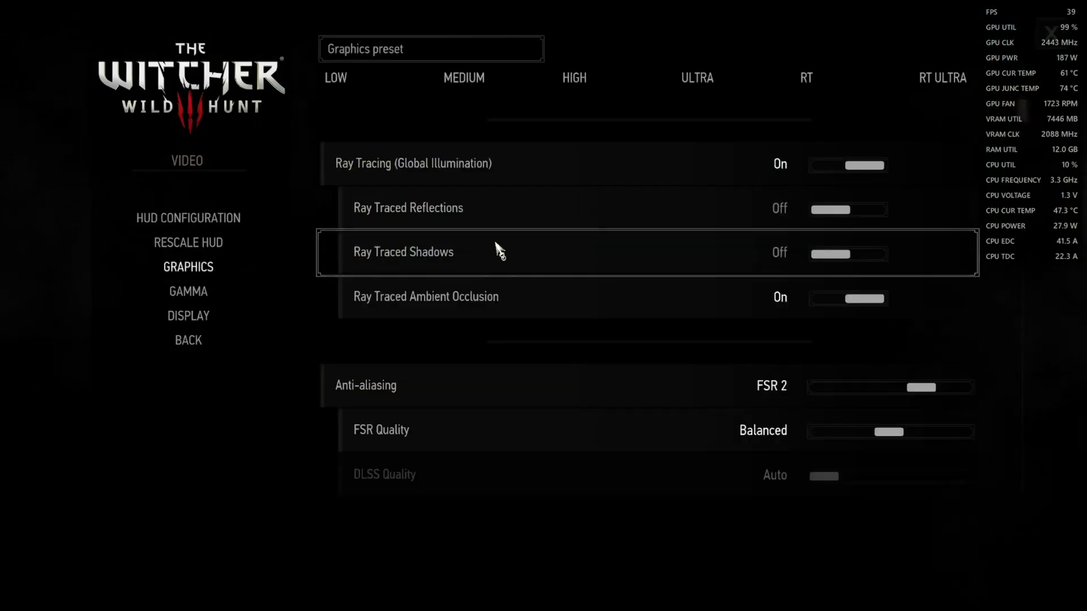
pyautogui.moveTo(526, 177)
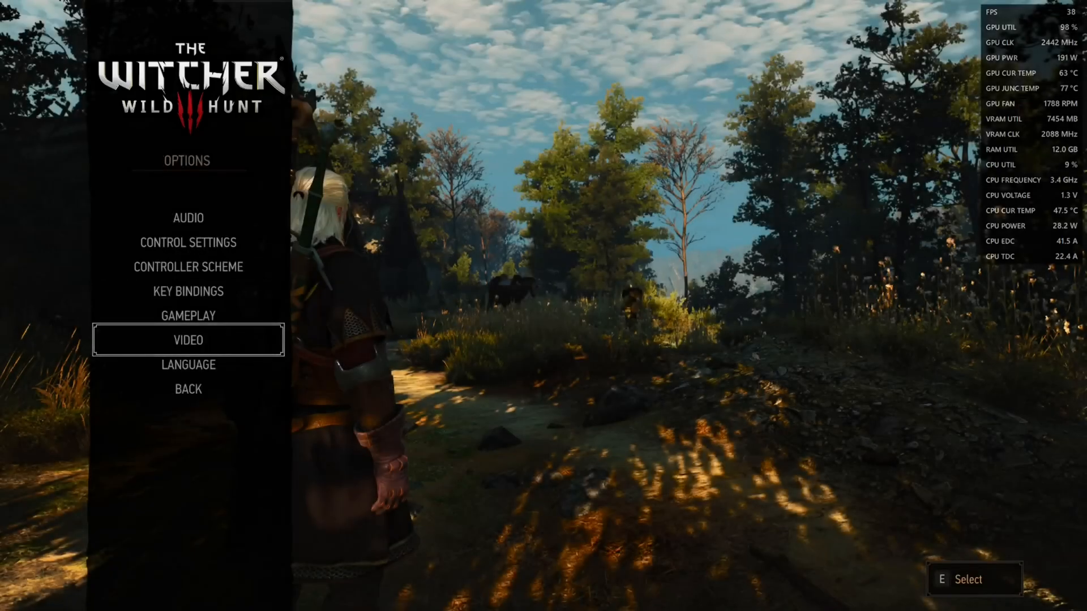
pyautogui.press('Escape')
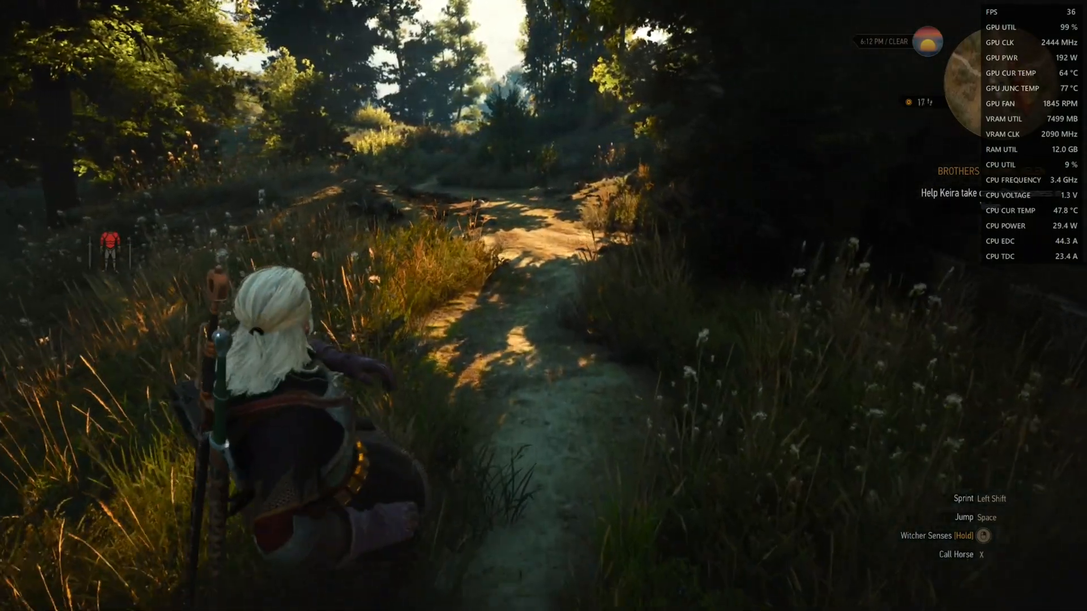
# Exit The Witcher 3 without saving, confirming the quit.
pyautogui.press('Escape')
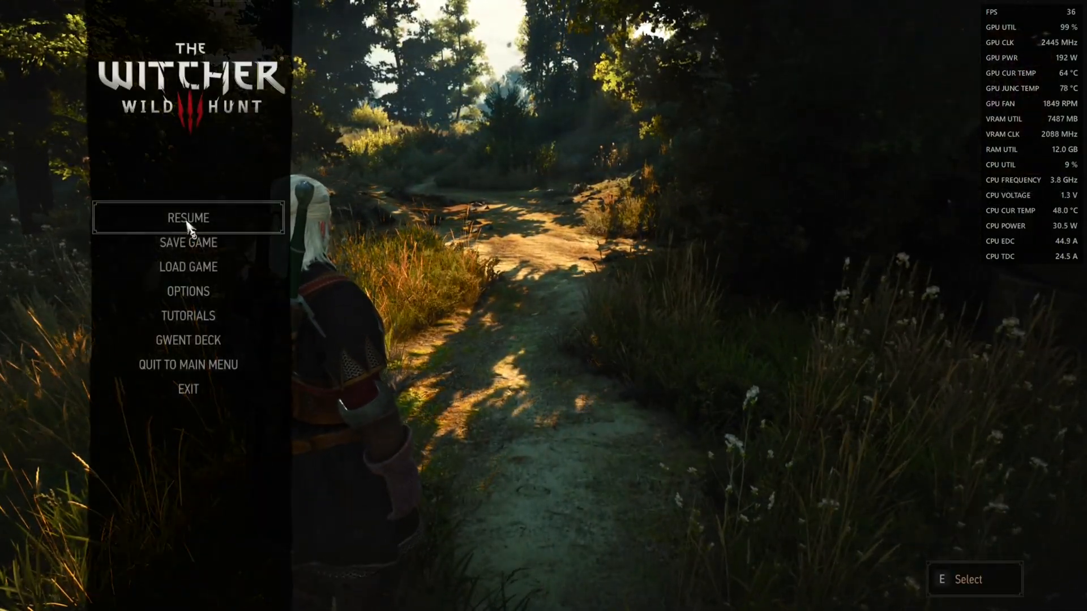
pyautogui.click(188, 389)
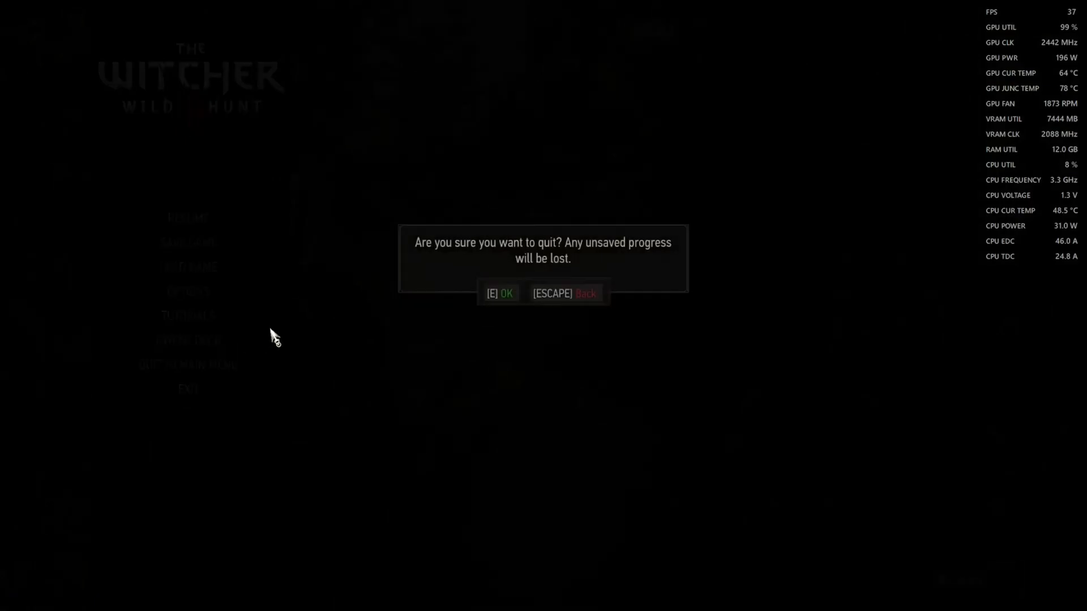
pyautogui.click(498, 293)
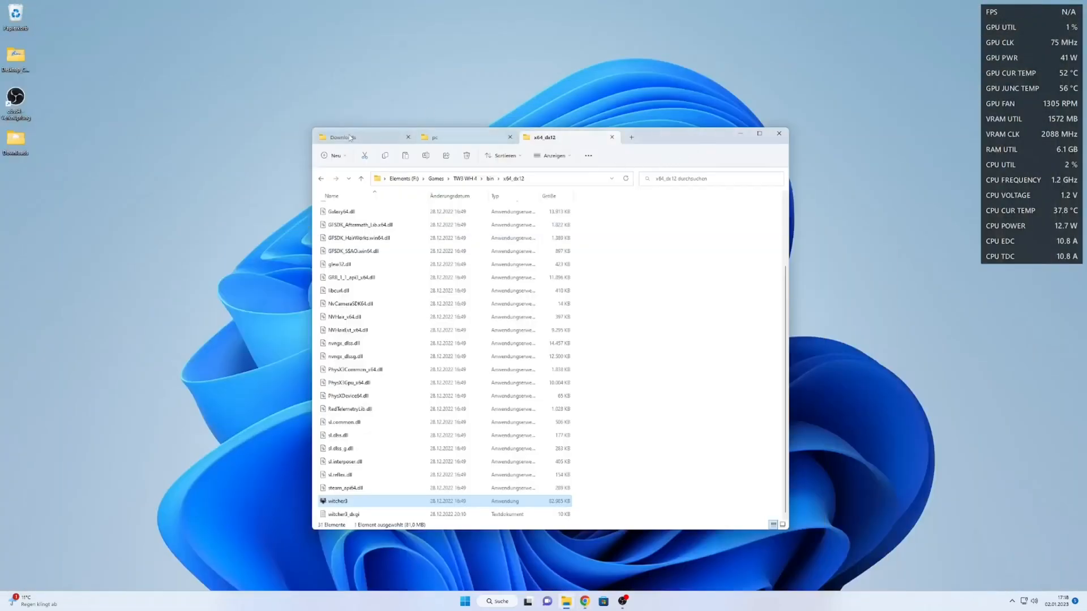
# Copy OptimizedRT from Downloads into the pc config folder and relaunch witcher3.
pyautogui.click(345, 136)
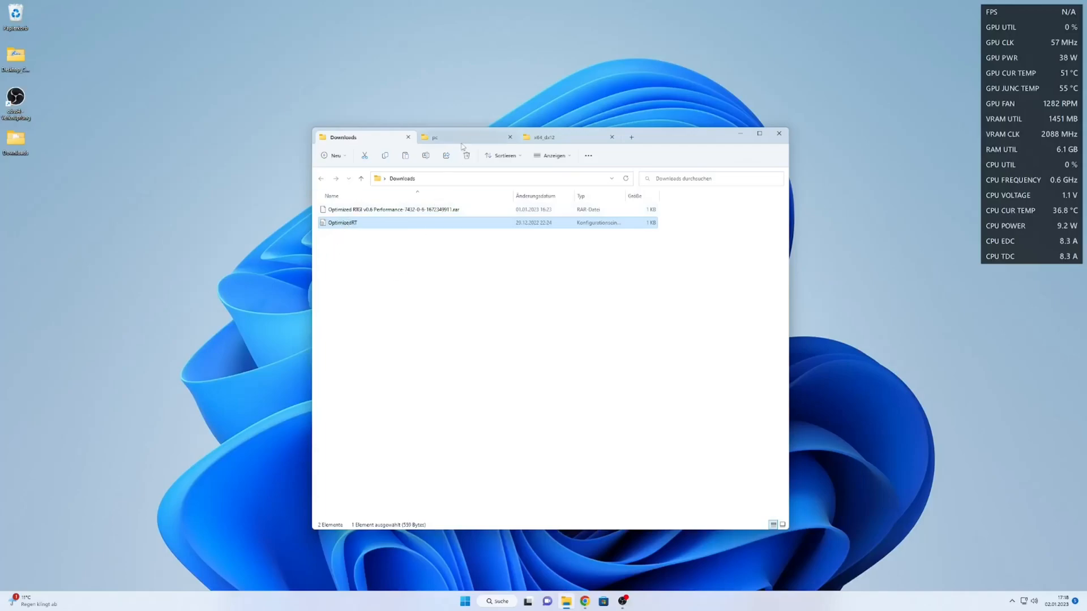
pyautogui.click(454, 137)
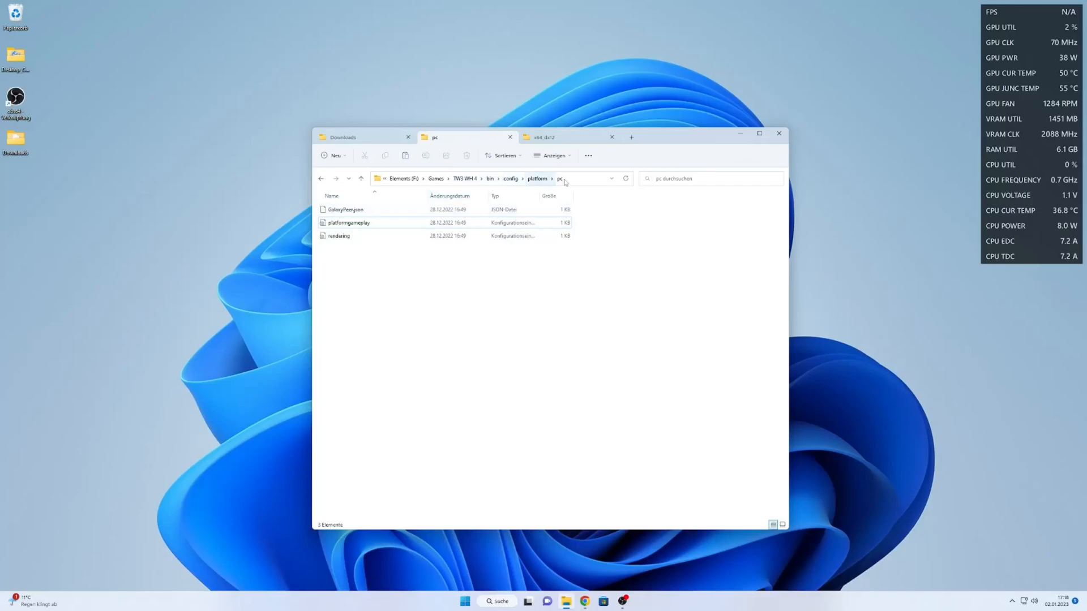
pyautogui.moveTo(433, 303)
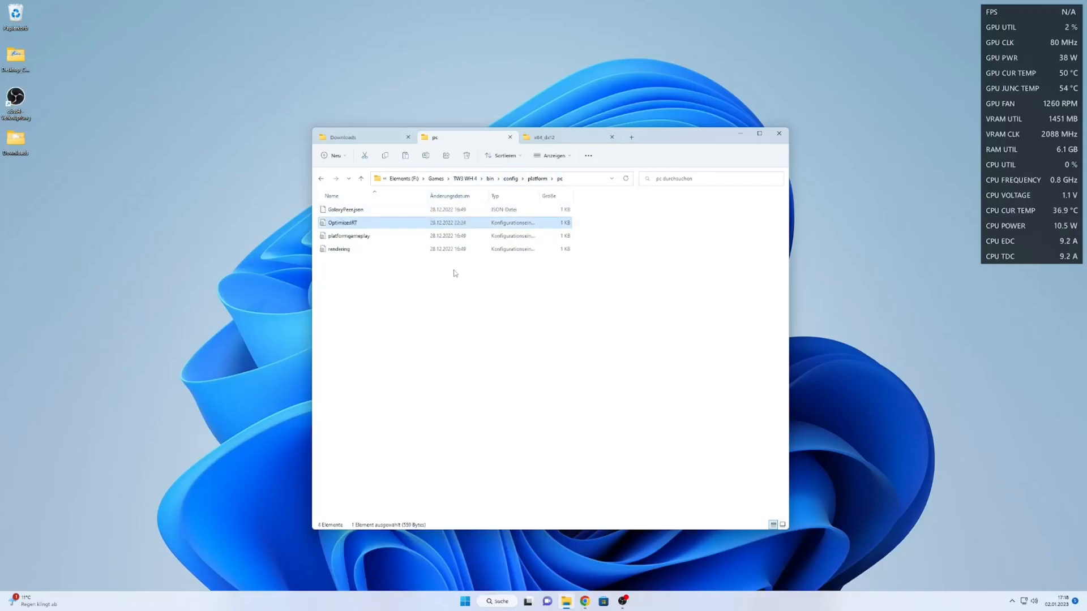
pyautogui.moveTo(534, 148)
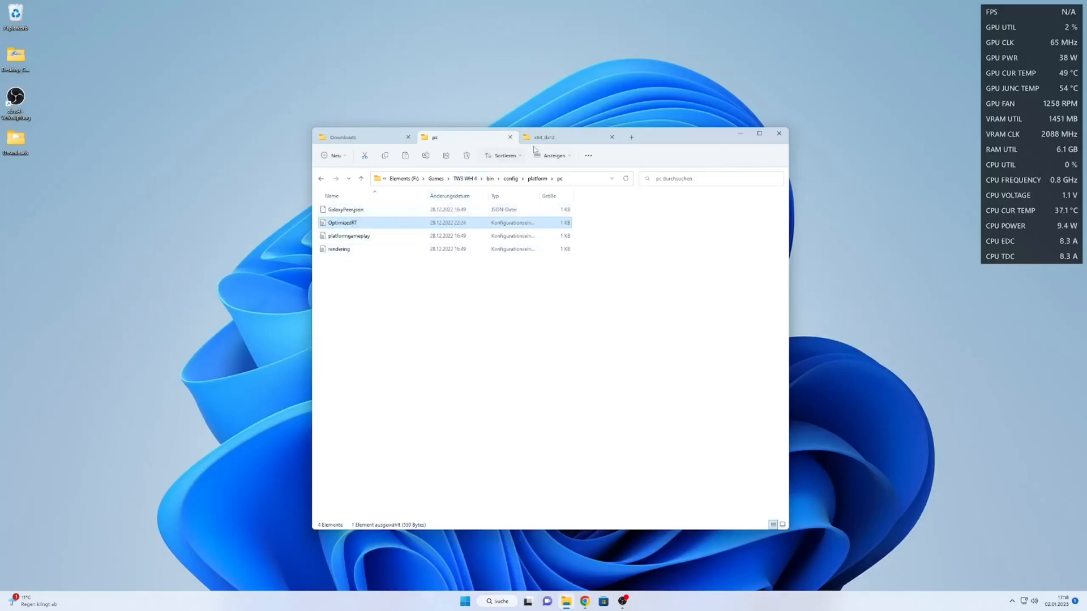
pyautogui.click(543, 137)
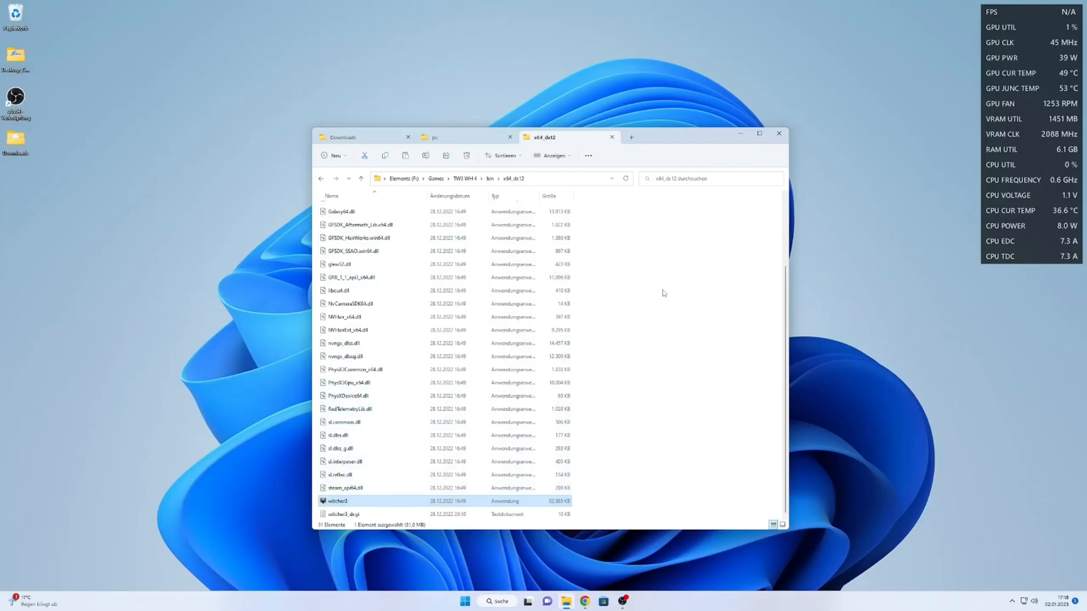
pyautogui.doubleClick(337, 500)
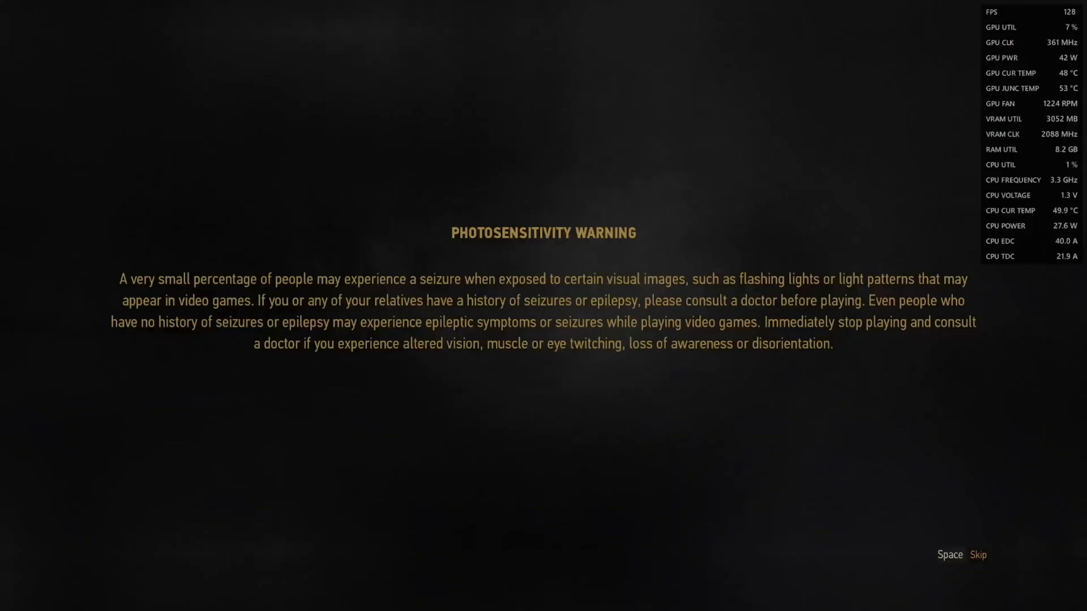
# Skip the photosensitivity warning to return to the open world.
pyautogui.press('space')
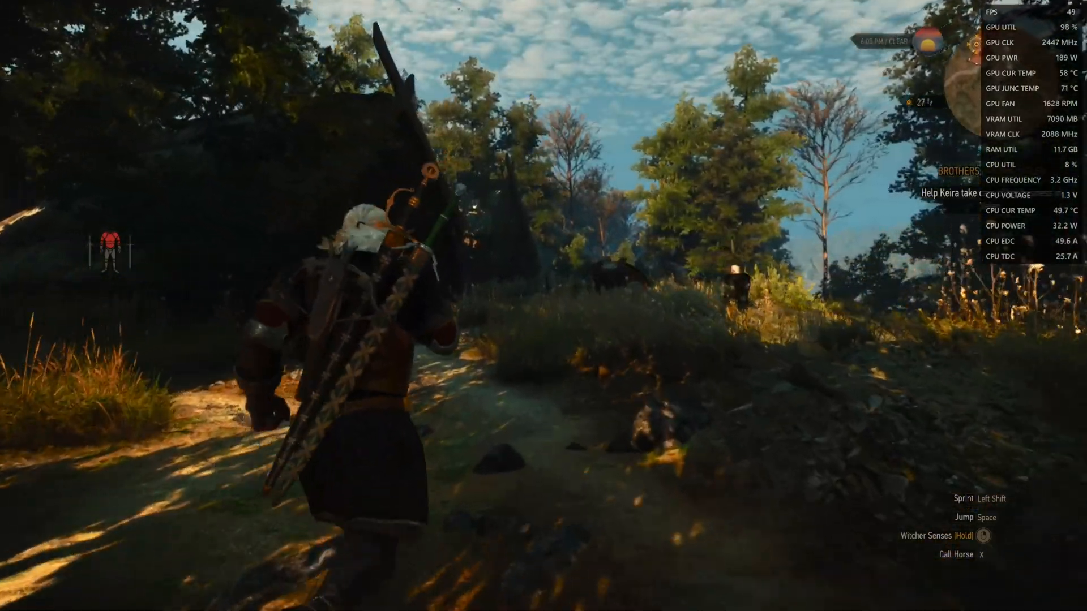
# Open Options > Video > Graphics to check FSR 2 Quality and ray tracing.
pyautogui.press('Escape')
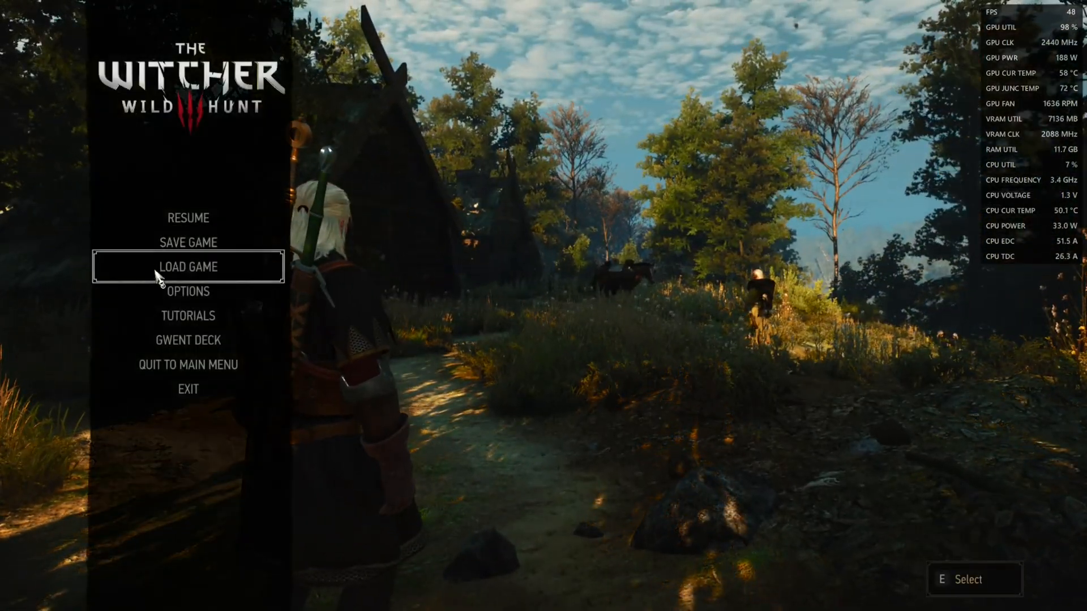
pyautogui.click(188, 291)
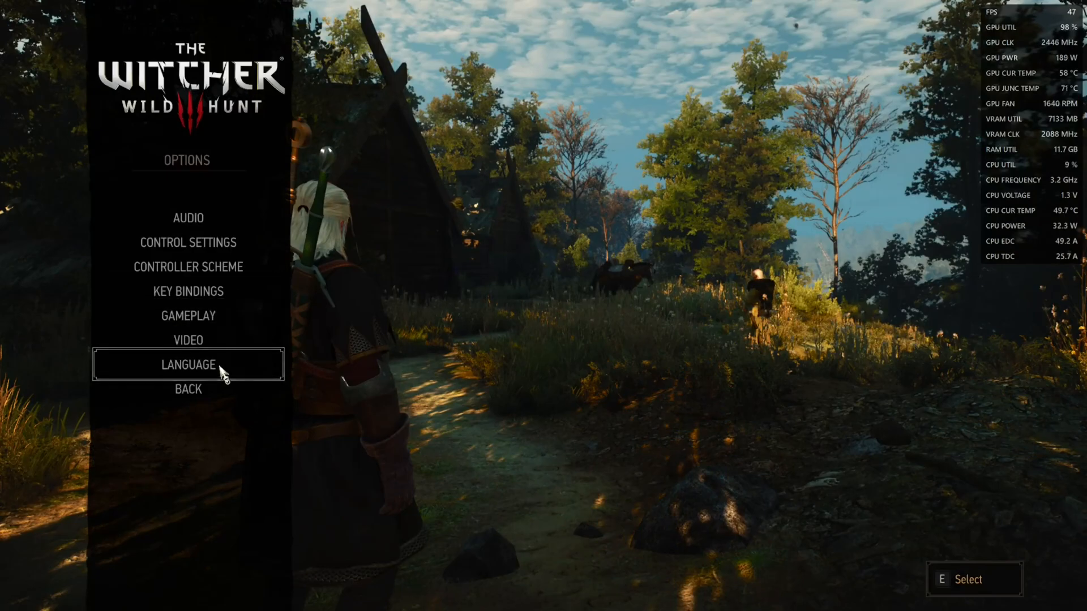
pyautogui.click(188, 340)
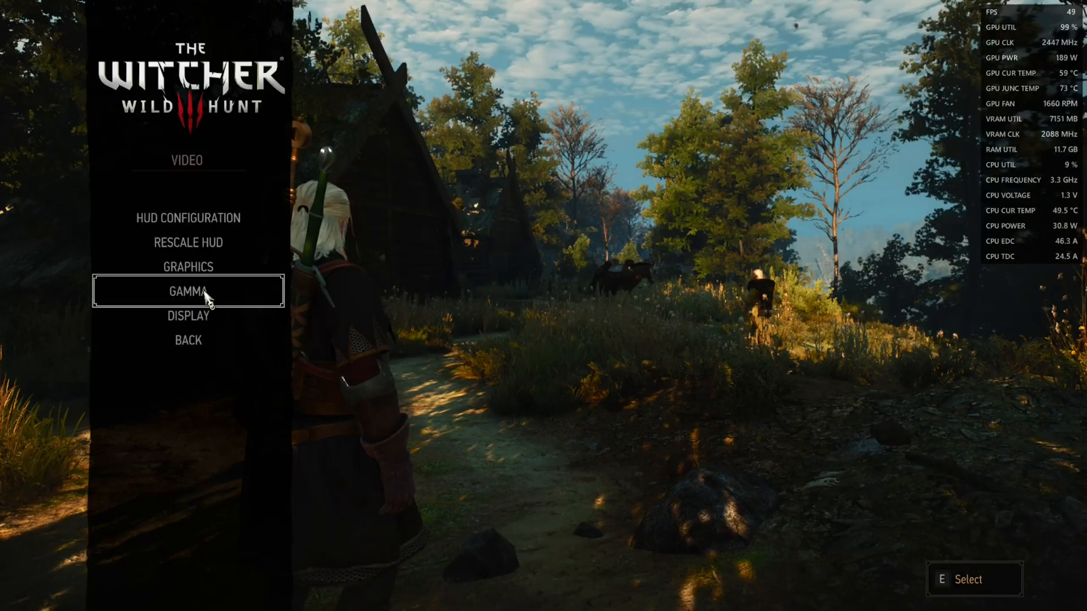
pyautogui.click(187, 267)
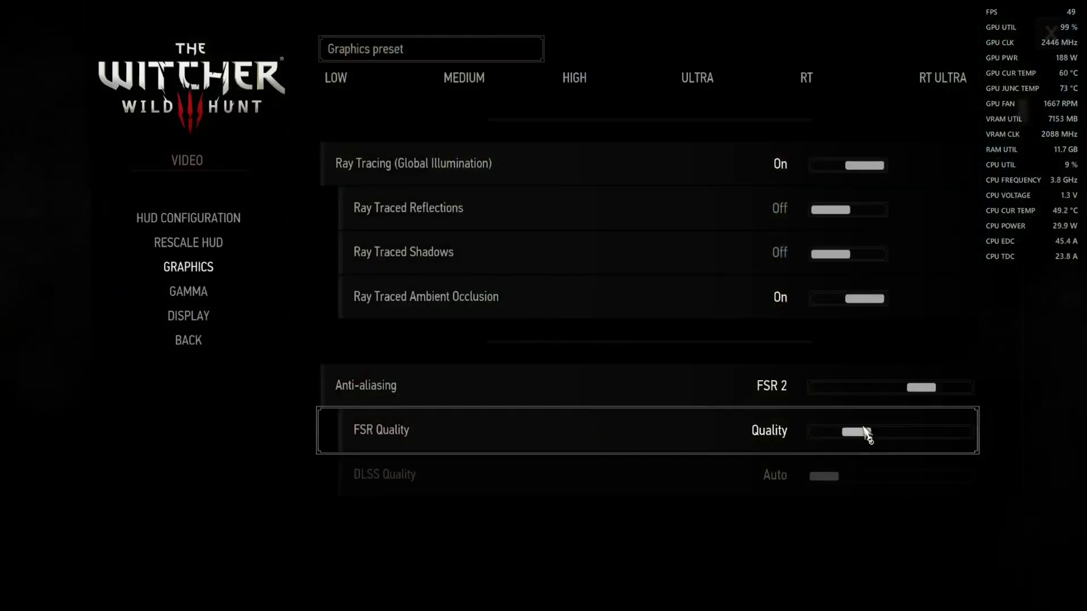